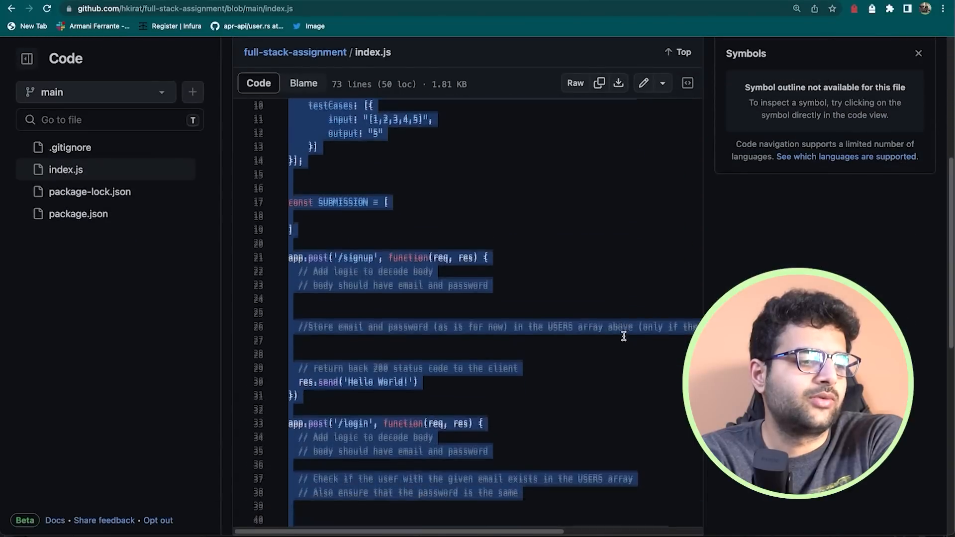
# Deselect the highlighted code in index.js so the signup route comments read plainly.
pyautogui.click(433, 263)
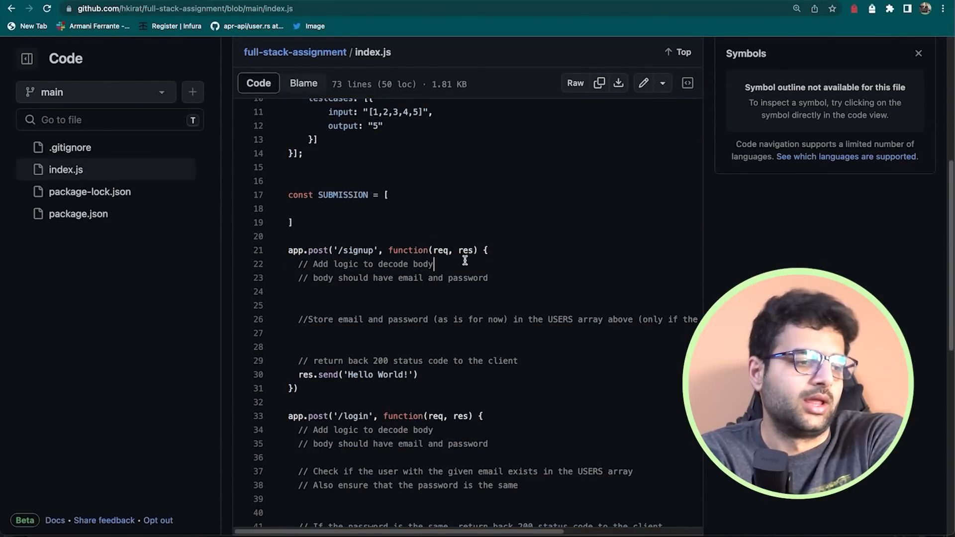